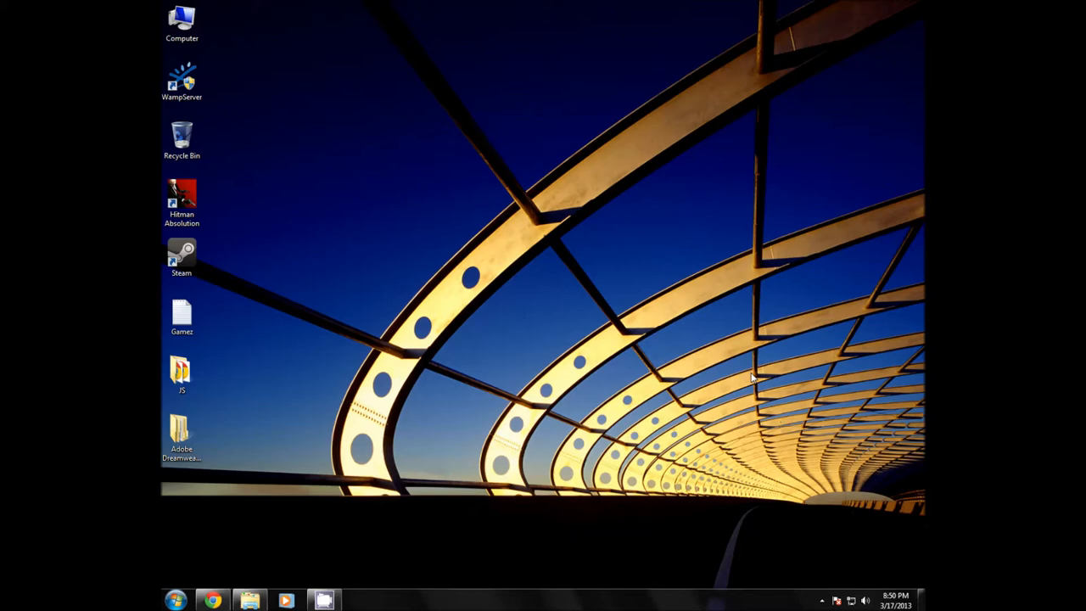
mouse_move(519, 339)
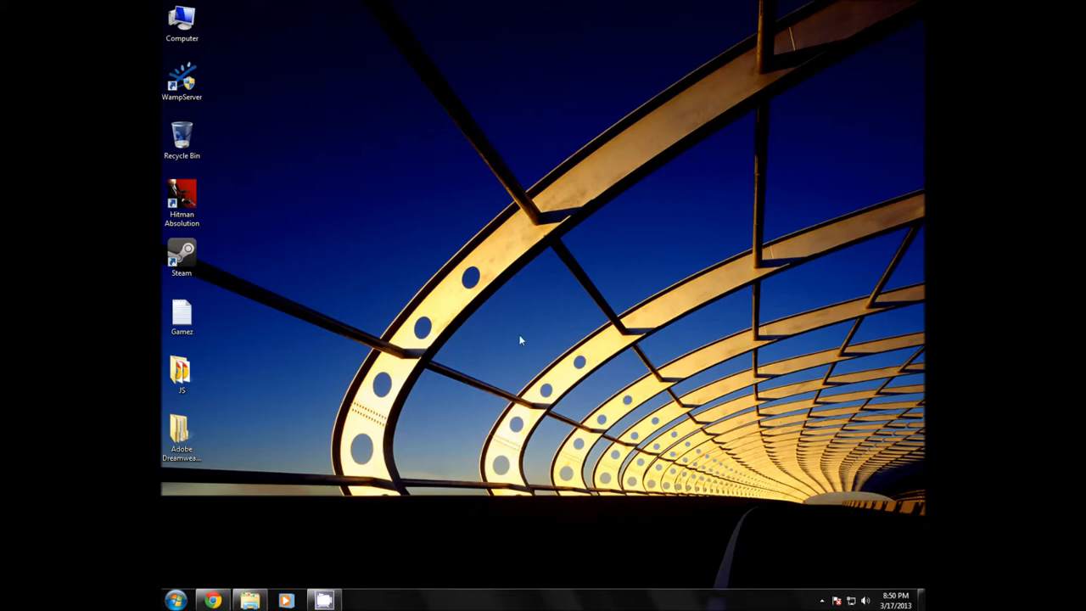
mouse_move(275, 516)
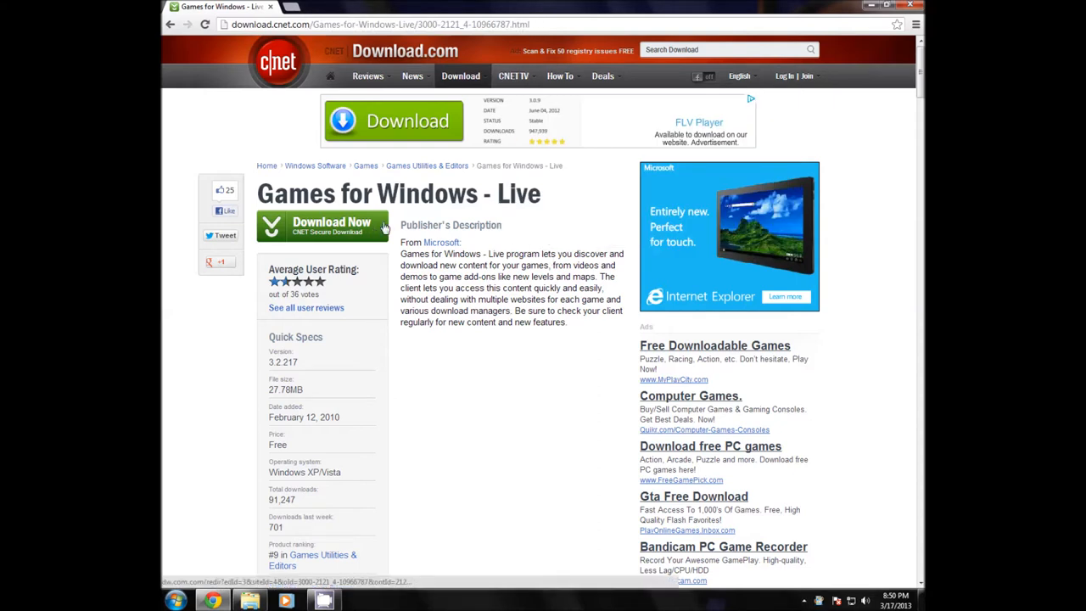
Start the Games for Windows - Live installer download via Download Now
click(331, 224)
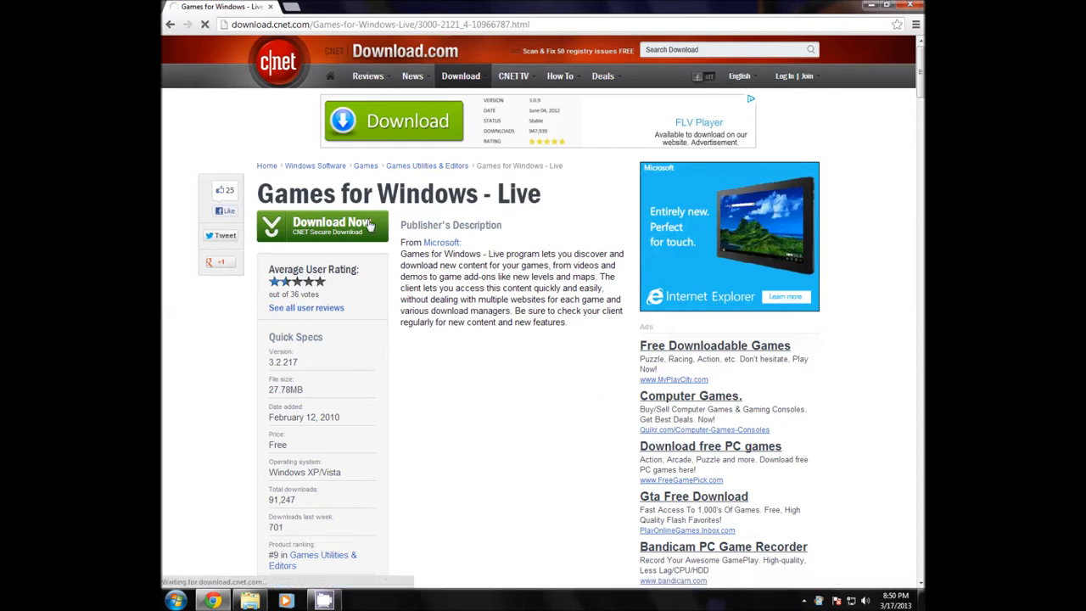
click(322, 224)
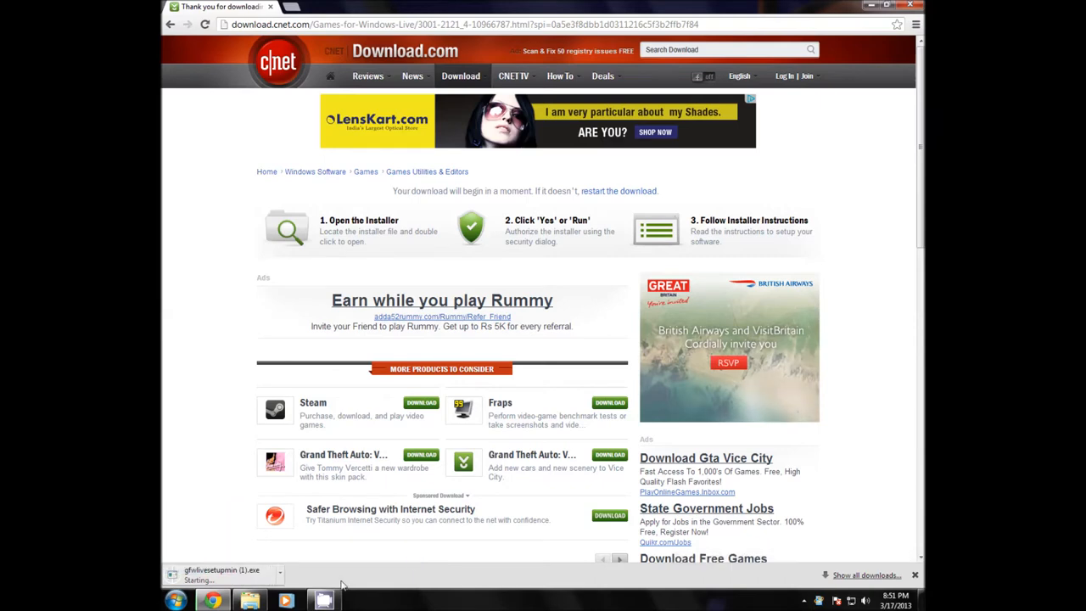
Show the downloaded gfwlivesetupmin installer in the Downloads folder
click(280, 570)
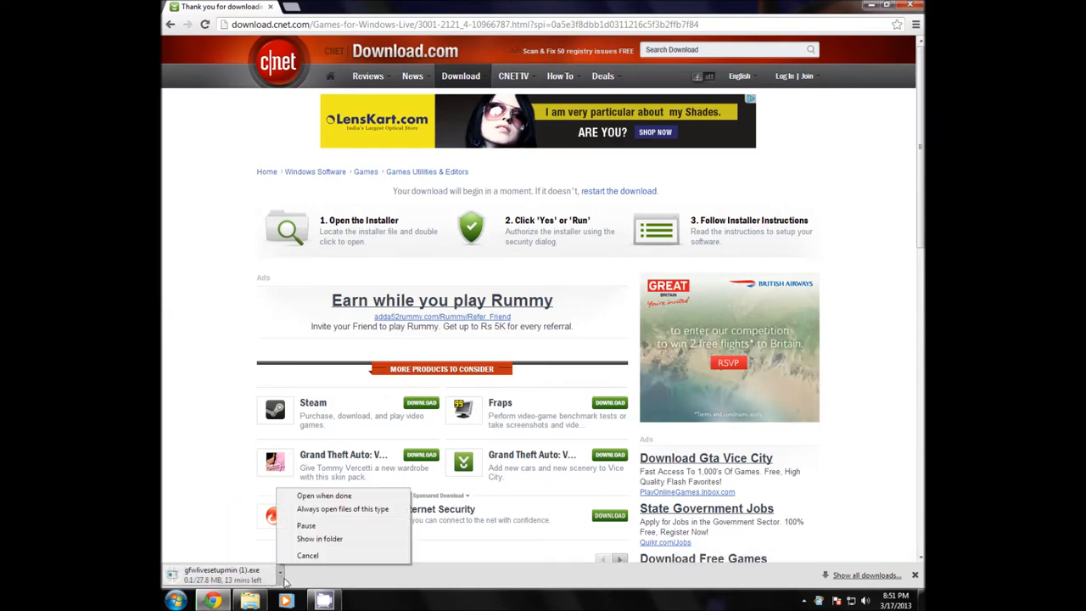
click(307, 555)
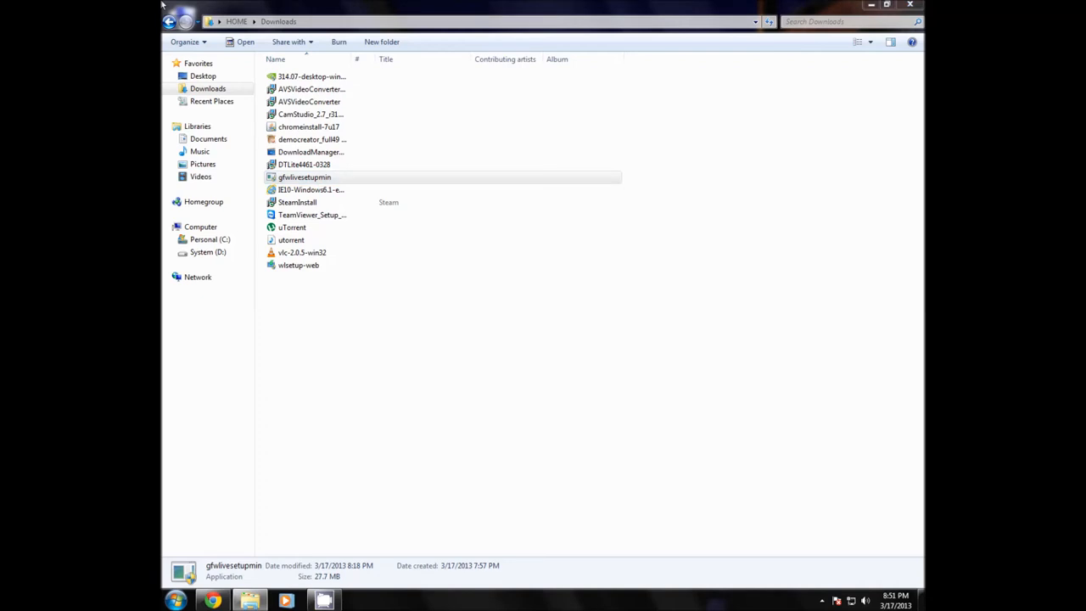
Run the gfwlivesetupmin installer to launch the setup wizard
double_click(305, 176)
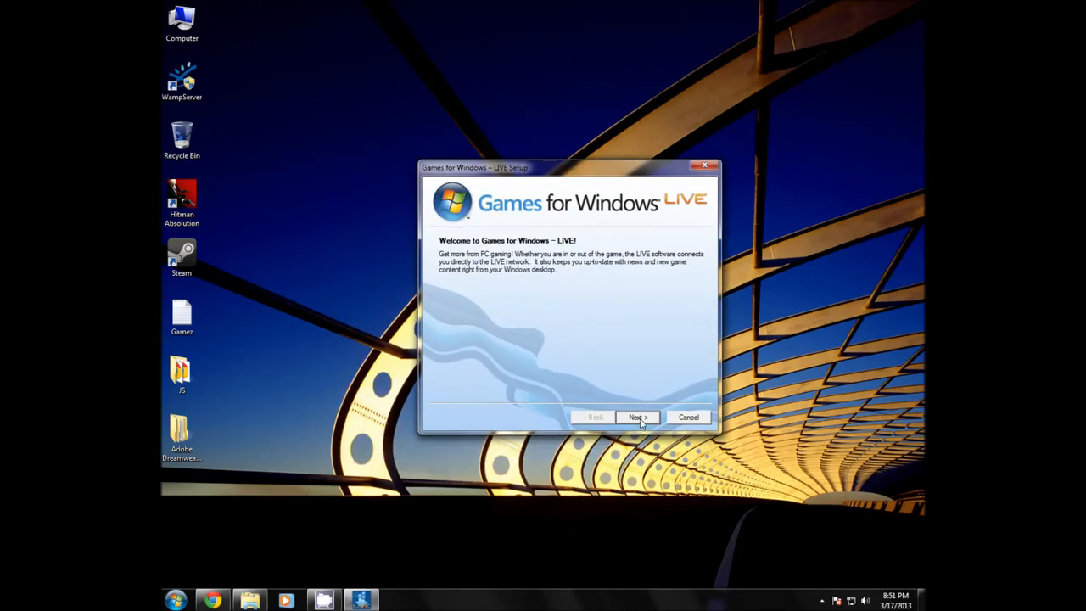
Proceed past the welcome page and begin installing the listed components
click(638, 417)
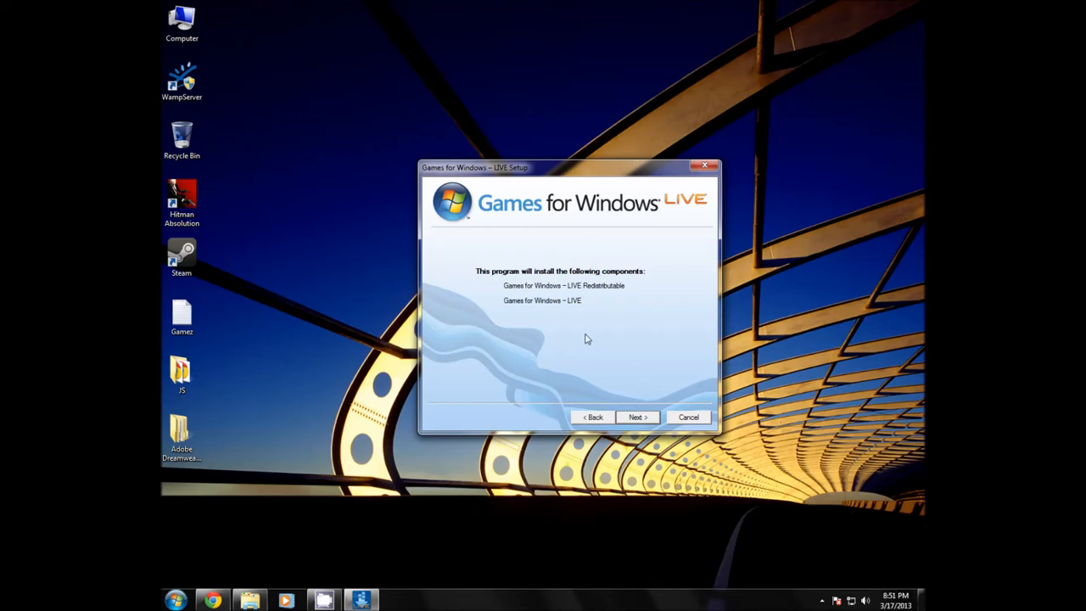
click(638, 417)
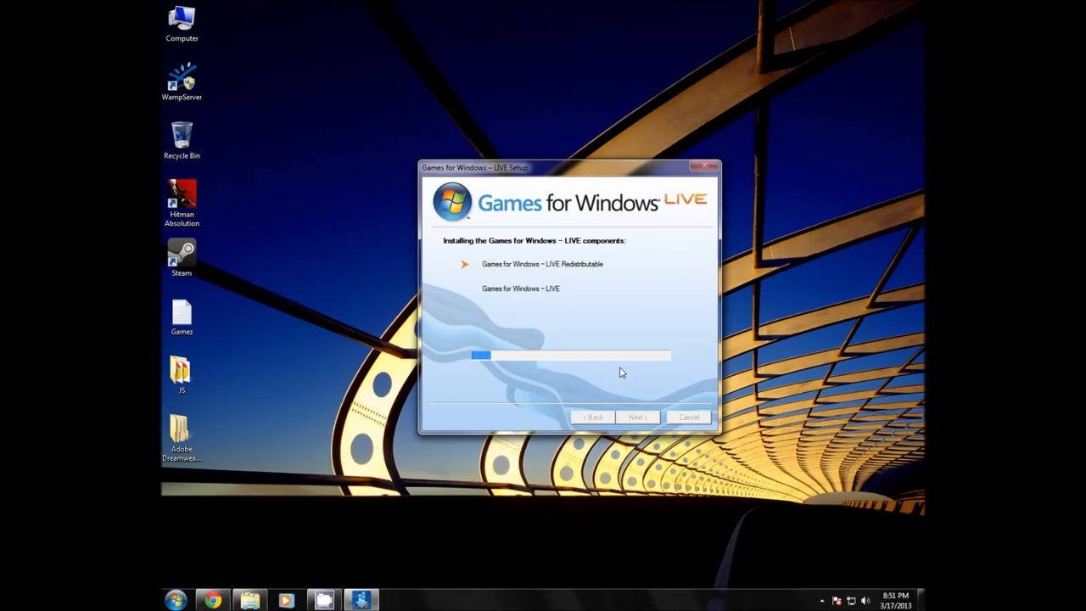
mouse_move(755, 510)
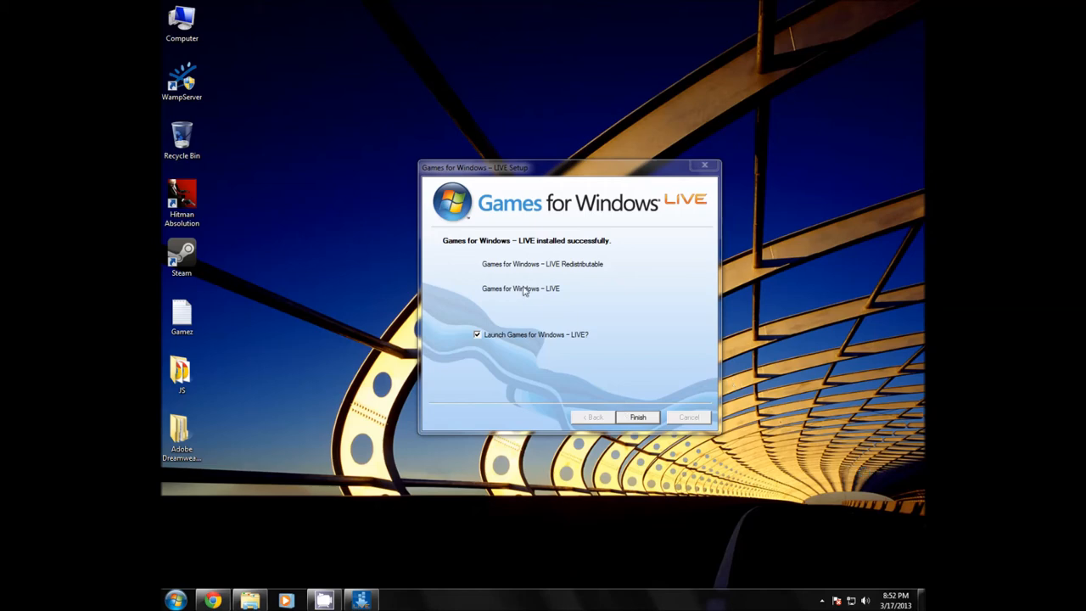
mouse_move(526, 247)
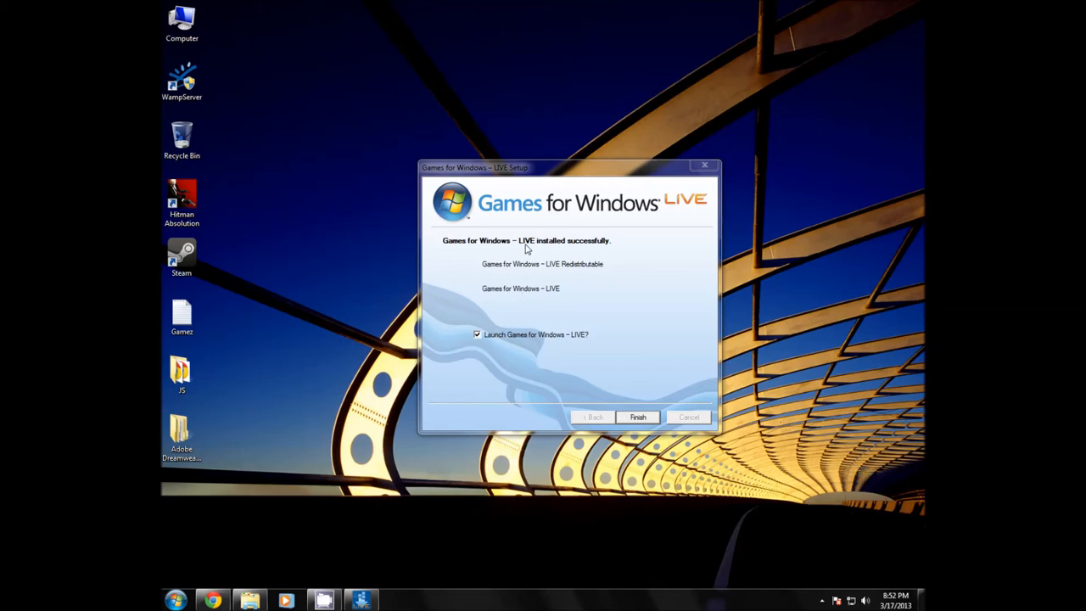
mouse_move(394, 356)
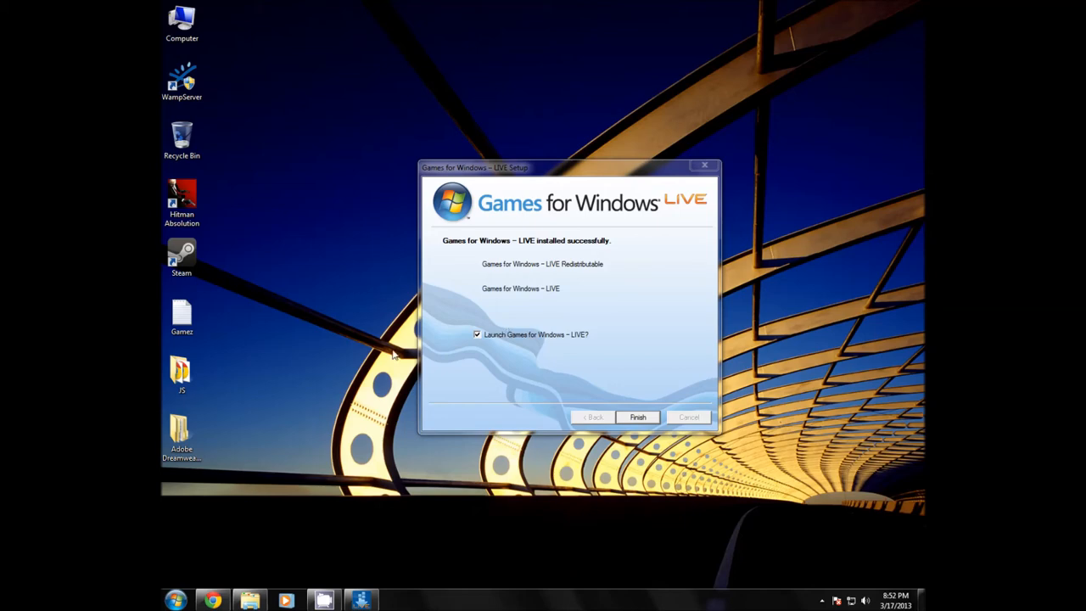
mouse_move(590, 389)
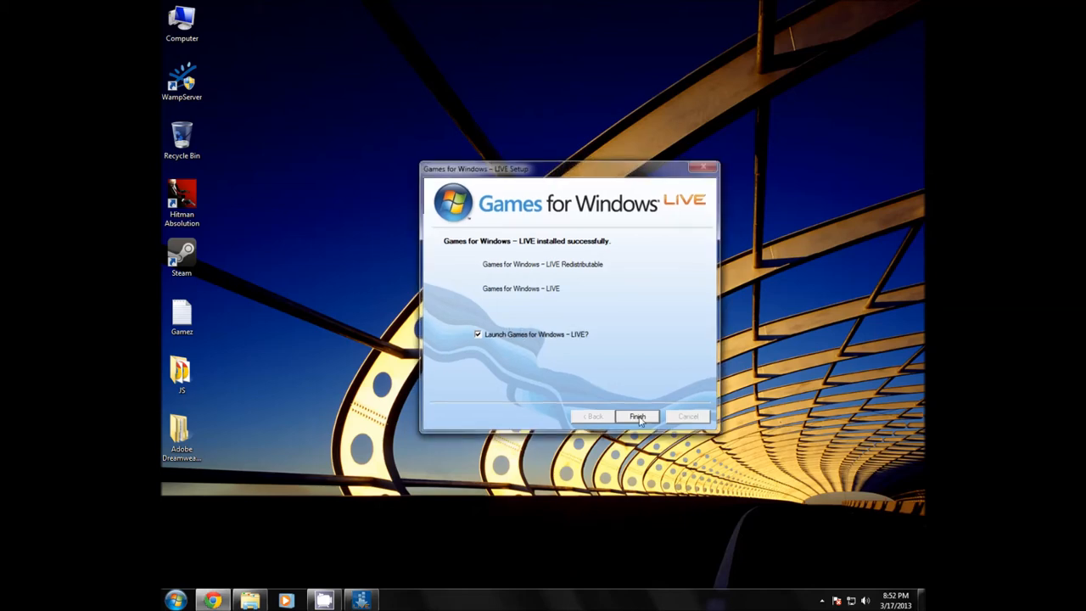
Finish setup with 'Launch Games for Windows - LIVE' checked
click(636, 415)
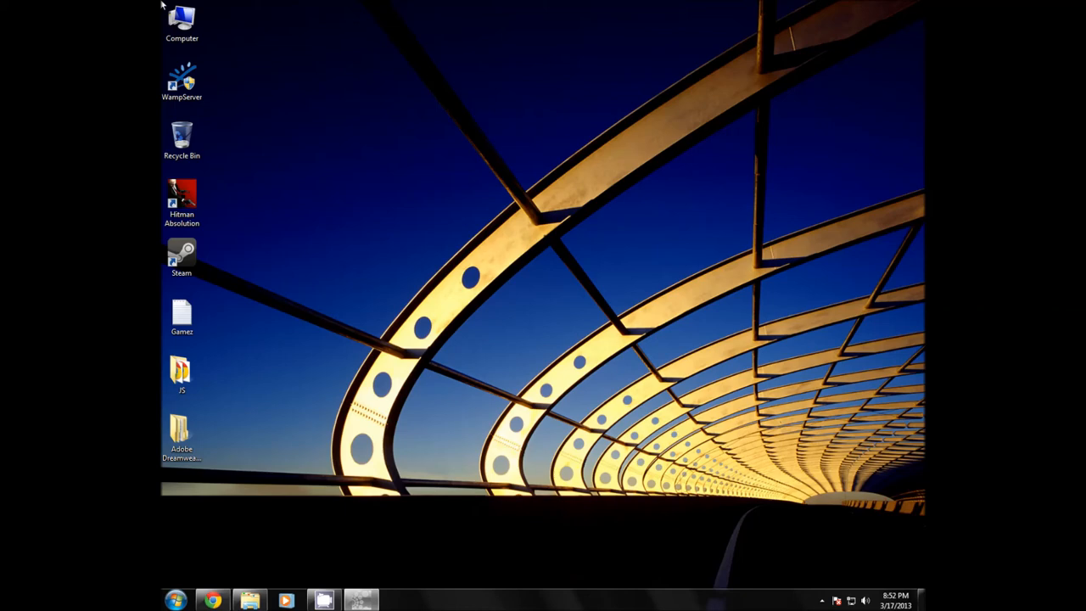
mouse_move(641, 424)
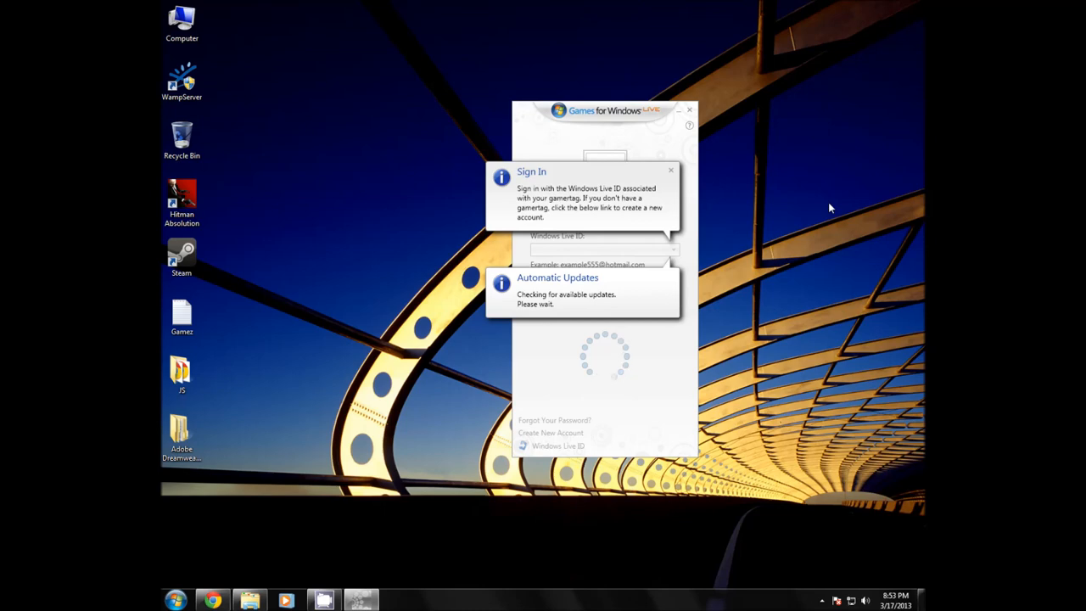
Hide the sign-in window by clicking the desktop outside it
click(689, 109)
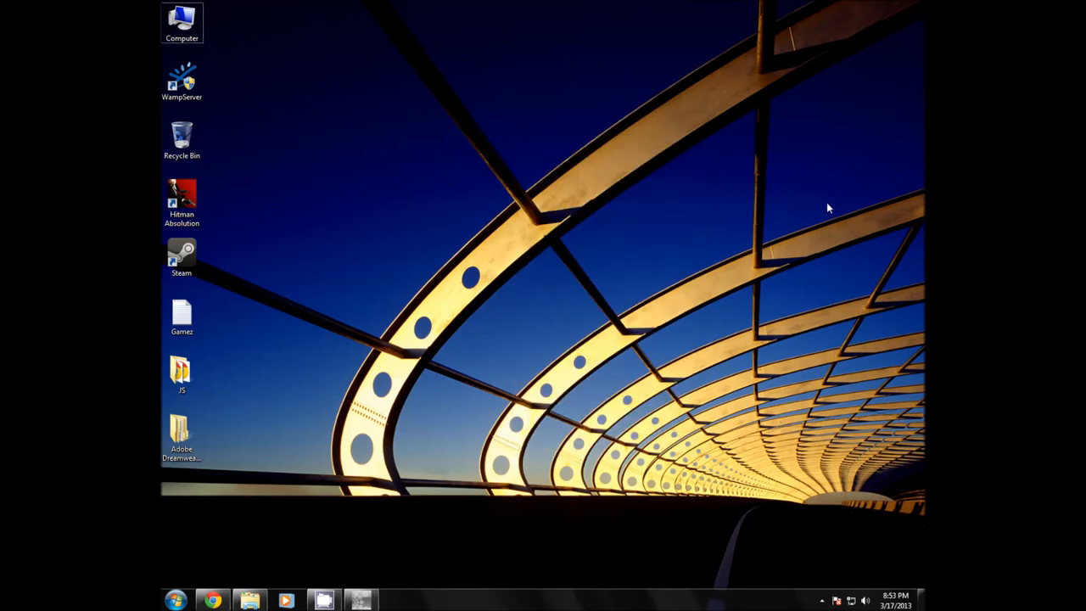
mouse_move(533, 300)
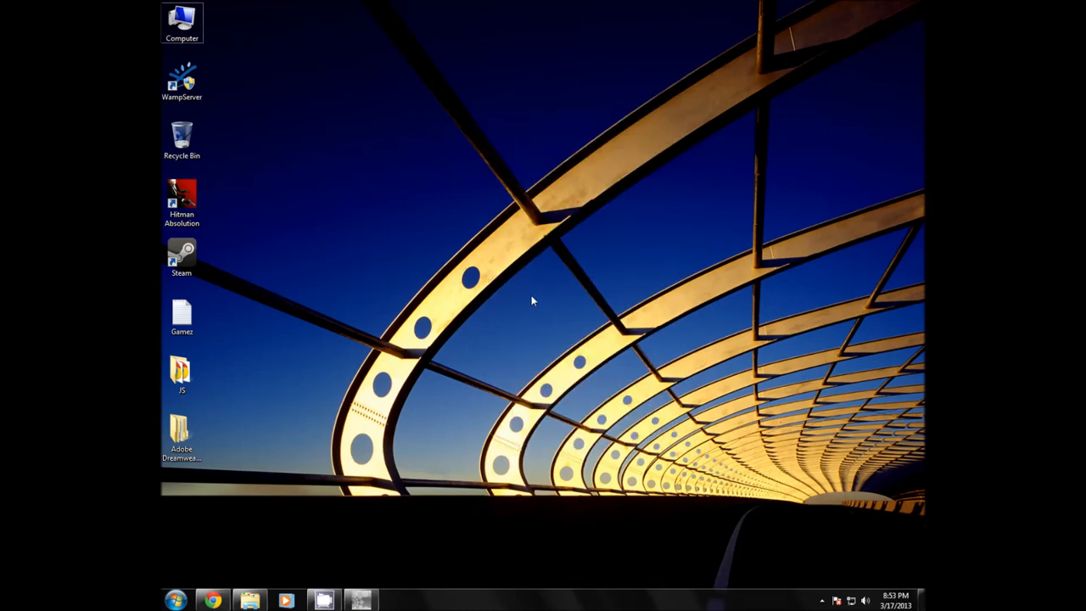